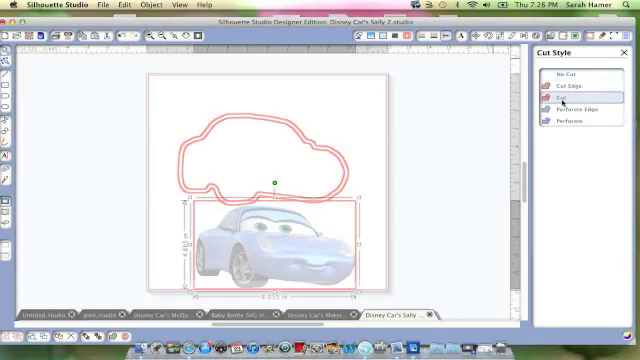
- Apply the Cut style to the selected Sally outline
{"action": "left_click", "coordinate": [570, 105]}
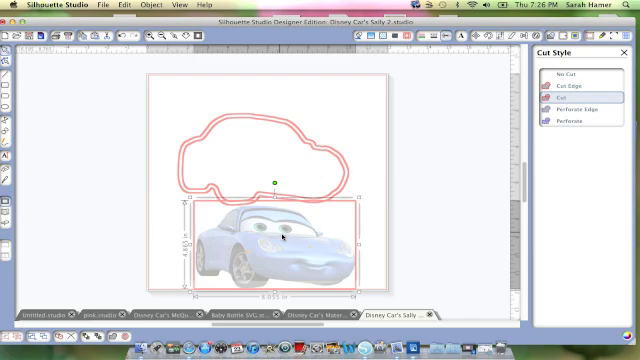
{"action": "mouse_move", "coordinate": [370, 177]}
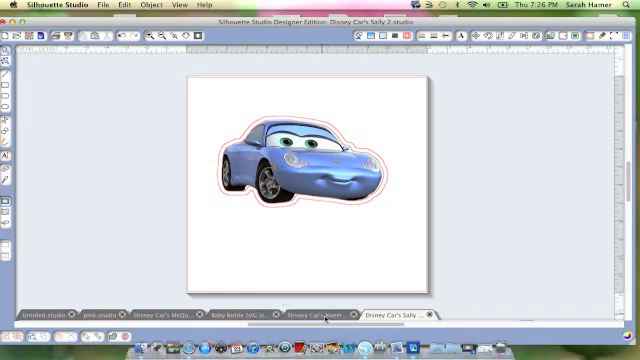
- Switch from the Mater project to McQueen and drag its old outline off the page
{"action": "left_click", "coordinate": [330, 314]}
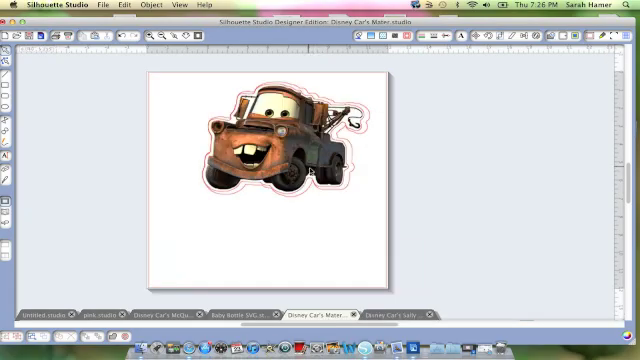
{"action": "left_click", "coordinate": [270, 140]}
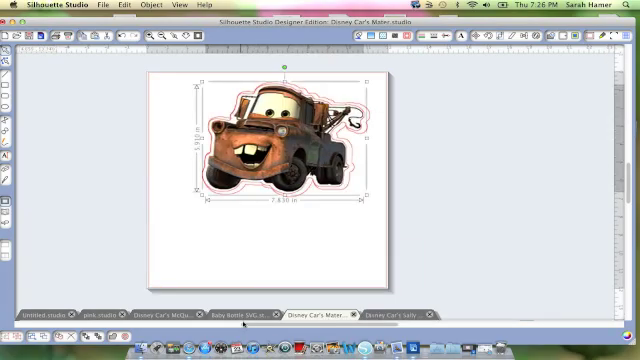
{"action": "left_click", "coordinate": [148, 312]}
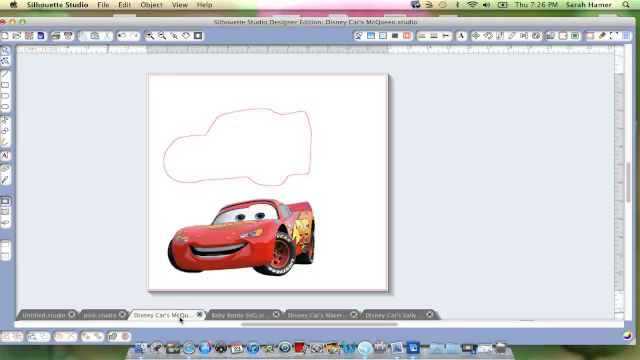
{"action": "left_click_drag", "start_coordinate": [255, 240], "coordinate": [255, 185]}
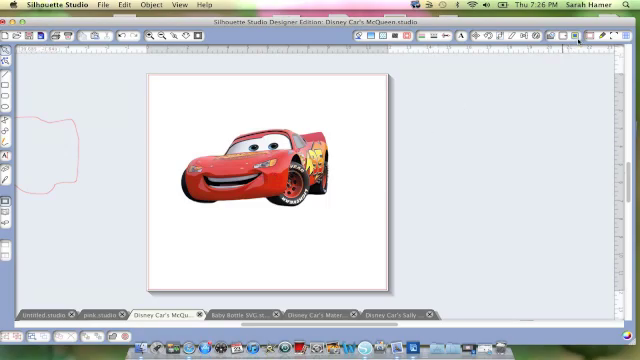
{"action": "mouse_move", "coordinate": [592, 33]}
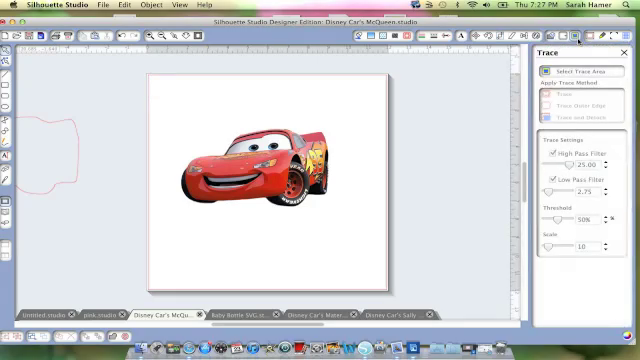
- Draw a trace area around the McQueen image to show the yellow preview
{"action": "left_click", "coordinate": [580, 71]}
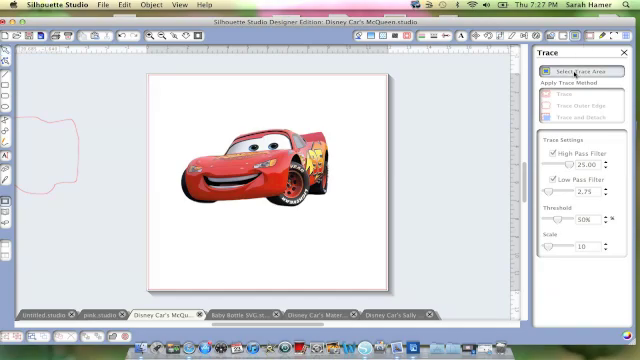
{"action": "left_click", "coordinate": [573, 71]}
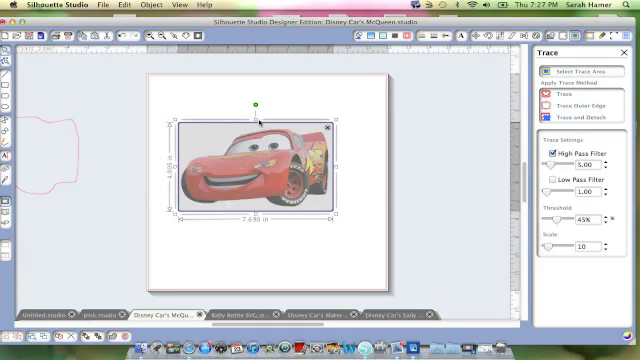
{"action": "left_click", "coordinate": [548, 93]}
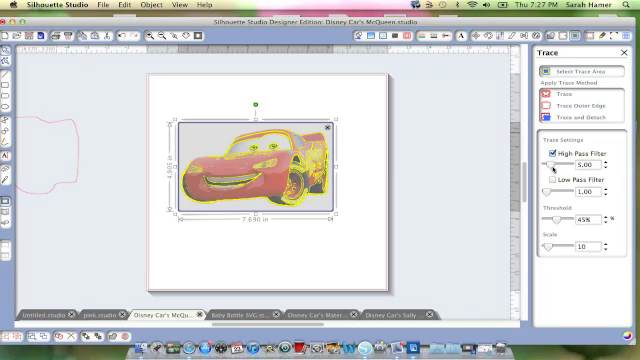
- Set High Pass Filter to 25, enable Low Pass Filter, set 49% threshold, and trace
{"action": "left_click", "coordinate": [597, 158]}
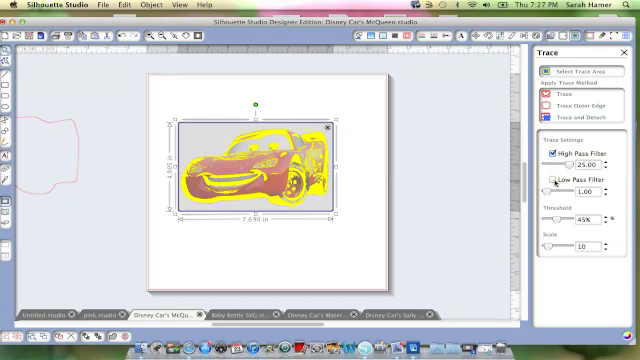
{"action": "left_click", "coordinate": [546, 181]}
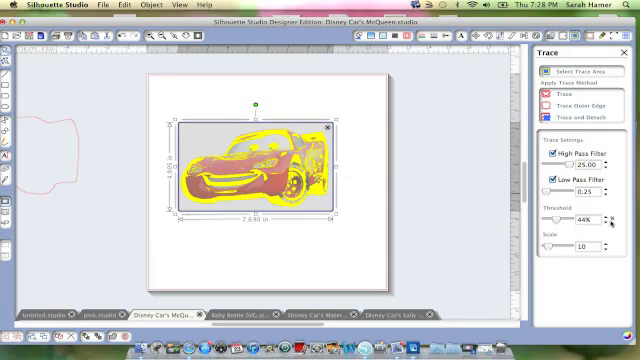
{"action": "left_click", "coordinate": [607, 223]}
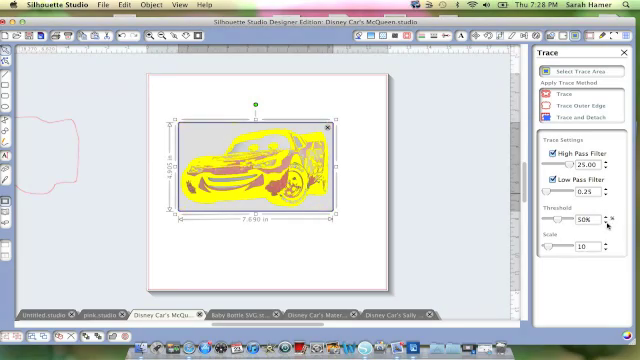
{"action": "left_click", "coordinate": [611, 221]}
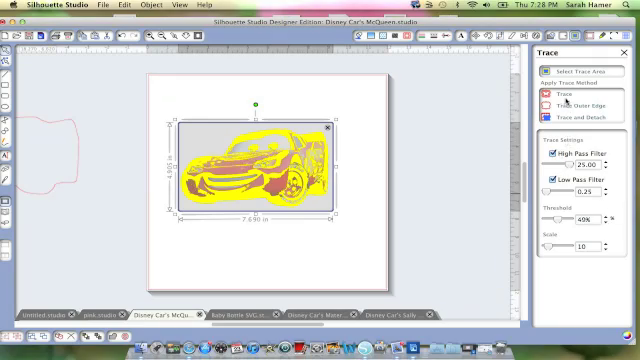
{"action": "left_click", "coordinate": [556, 93]}
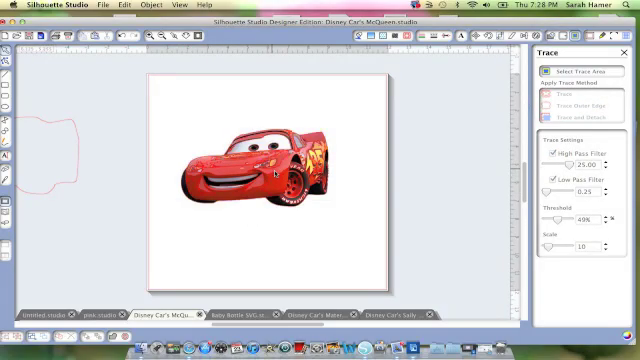
- Move the McQueen photo off the mat and select the traced car lines
{"action": "left_click", "coordinate": [567, 84]}
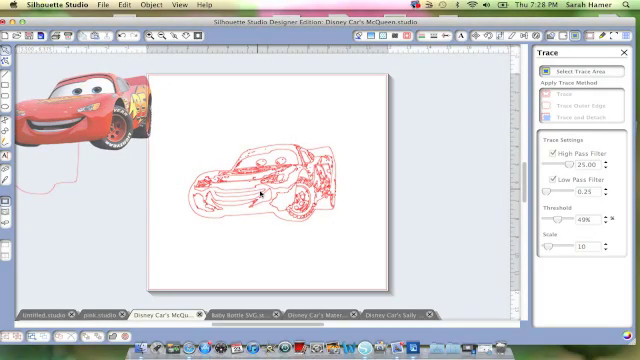
{"action": "left_click", "coordinate": [270, 190]}
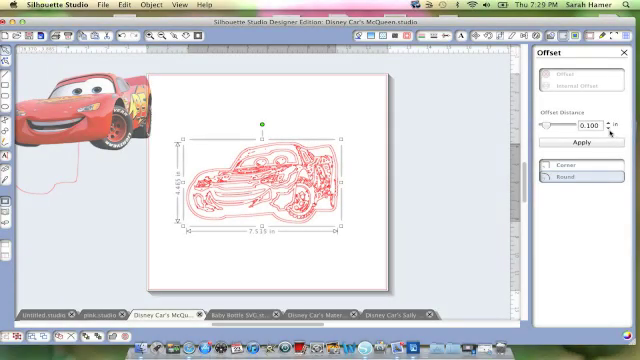
- Lower the offset distance to about 0.080 in and apply the outline
{"action": "left_click", "coordinate": [603, 125]}
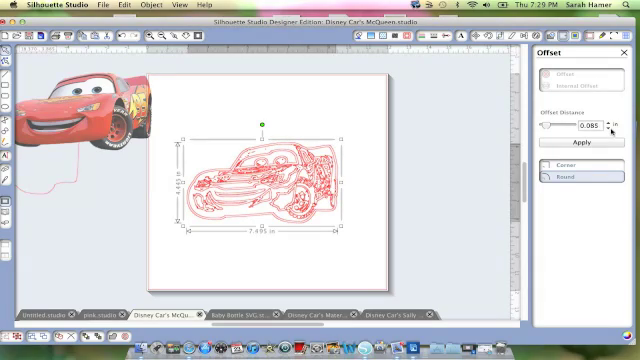
{"action": "left_click", "coordinate": [603, 126]}
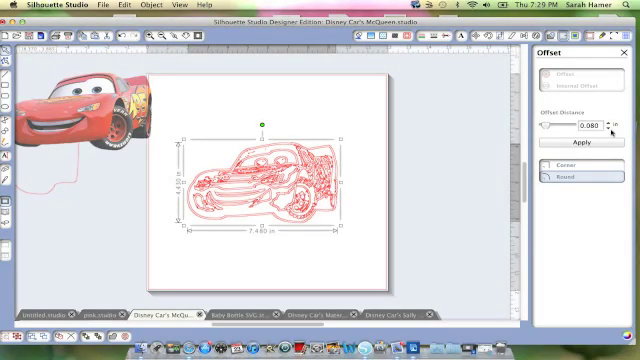
{"action": "left_click", "coordinate": [602, 121]}
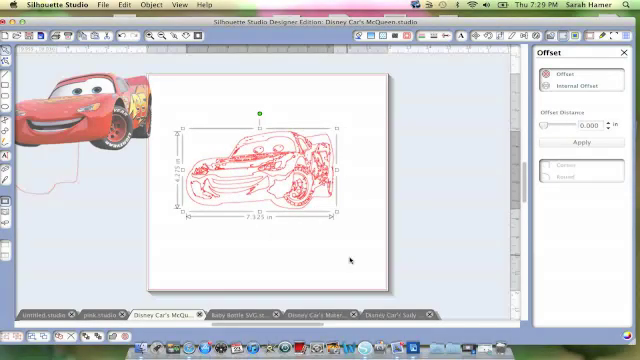
- Deselect, then drag McQueen's inner traced lines out of the offset outline
{"action": "left_click", "coordinate": [566, 142]}
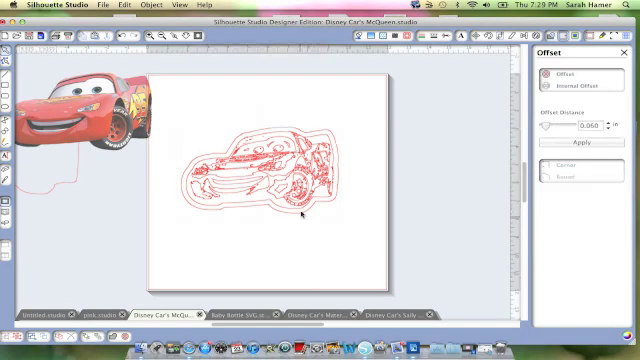
{"action": "left_click_drag", "start_coordinate": [265, 175], "coordinate": [185, 255]}
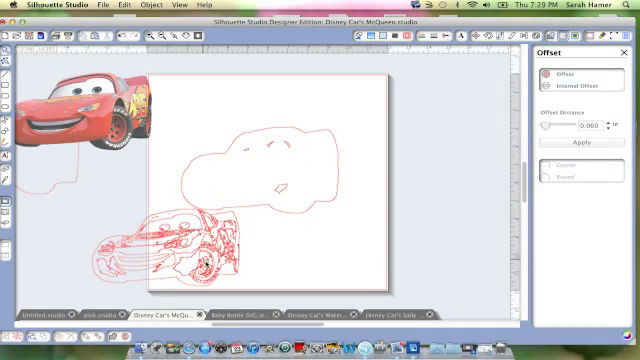